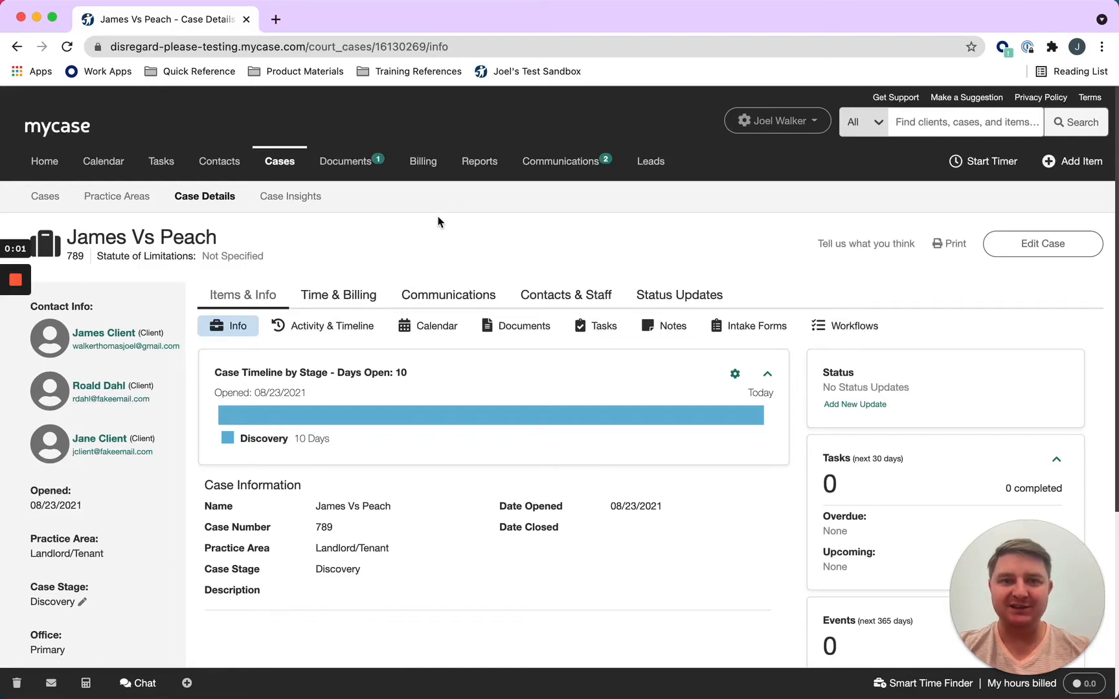
pyautogui.moveTo(428, 220)
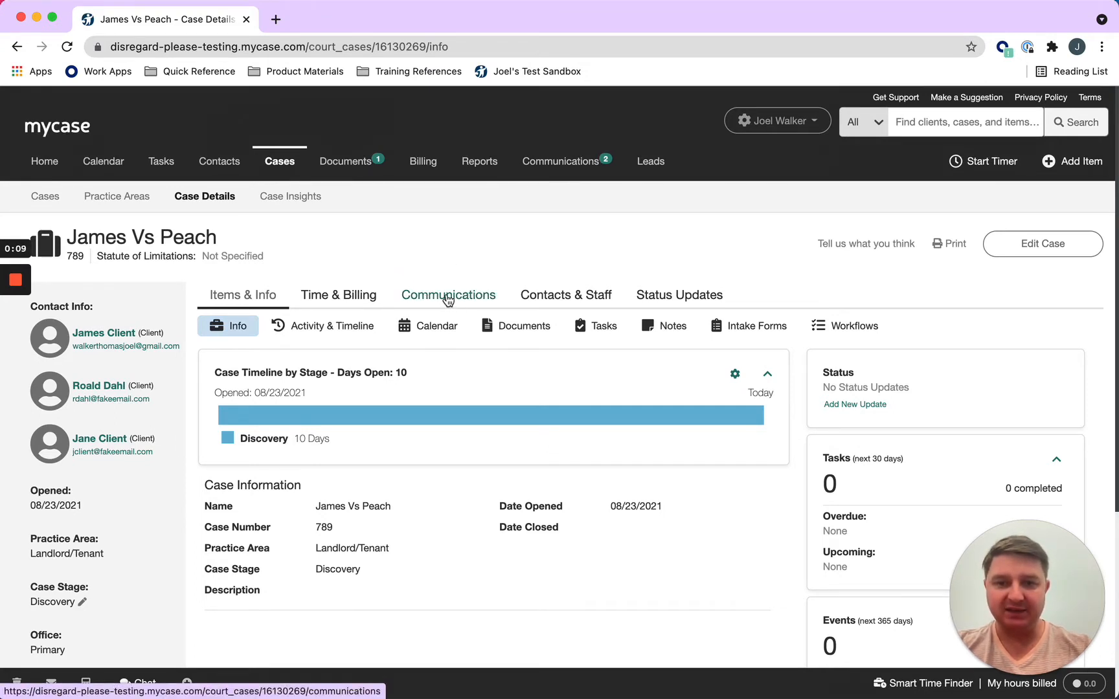
# From the case's Communications, send James Client the message 'Tomorrow' about meeting early at the courthouse
pyautogui.click(448, 295)
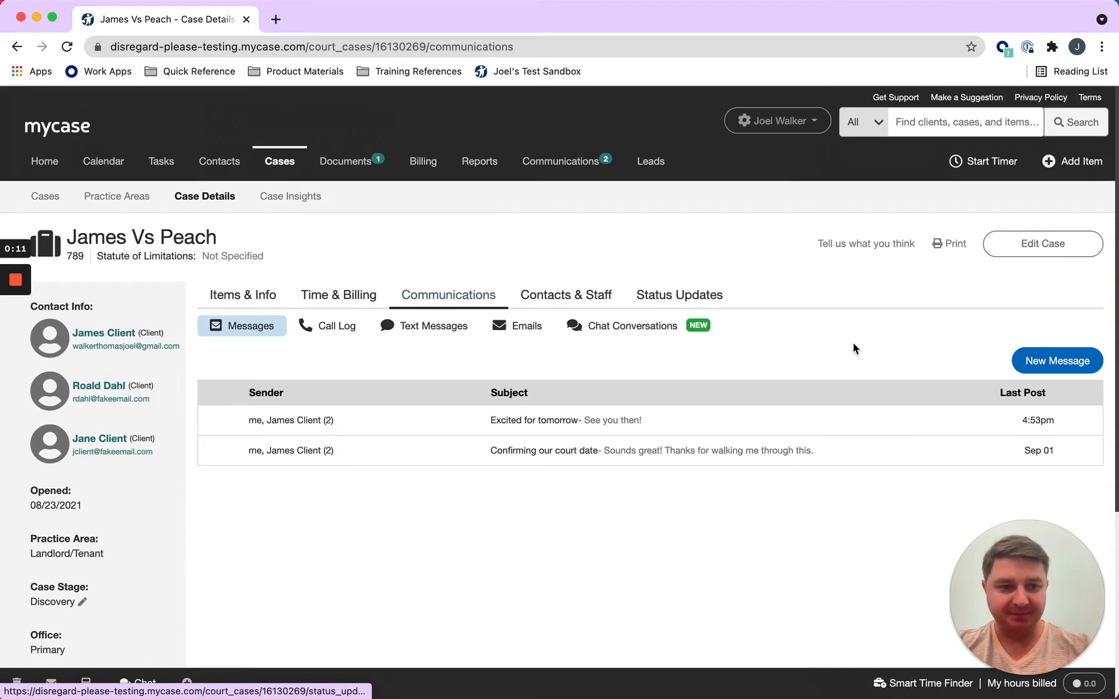
pyautogui.click(1056, 361)
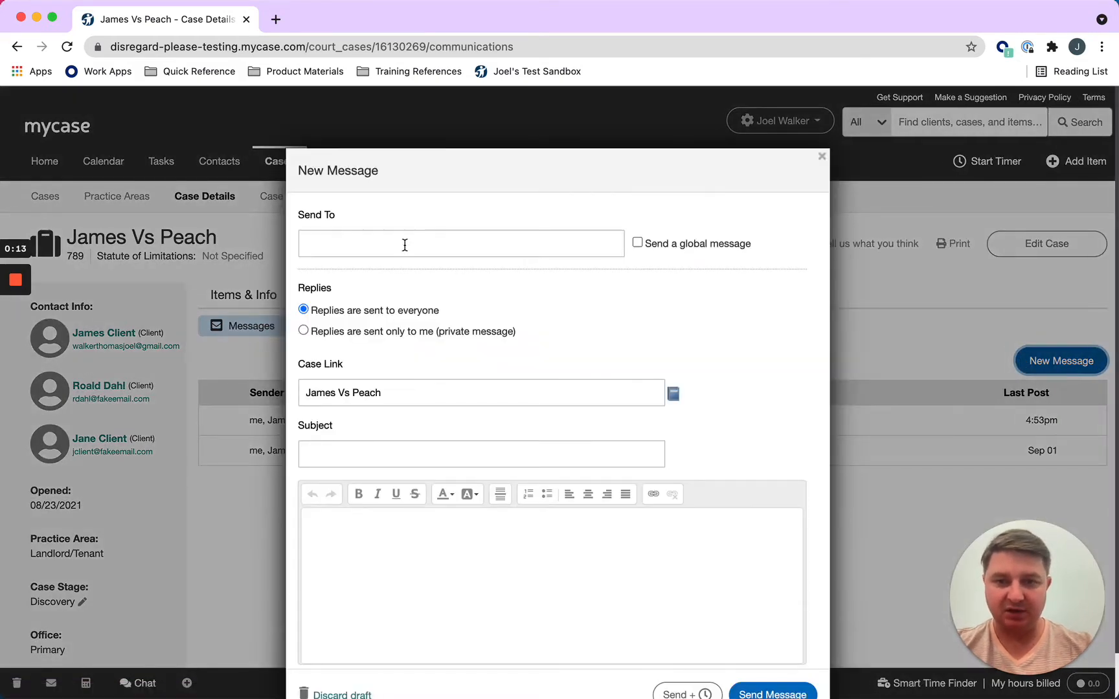
pyautogui.write('James')
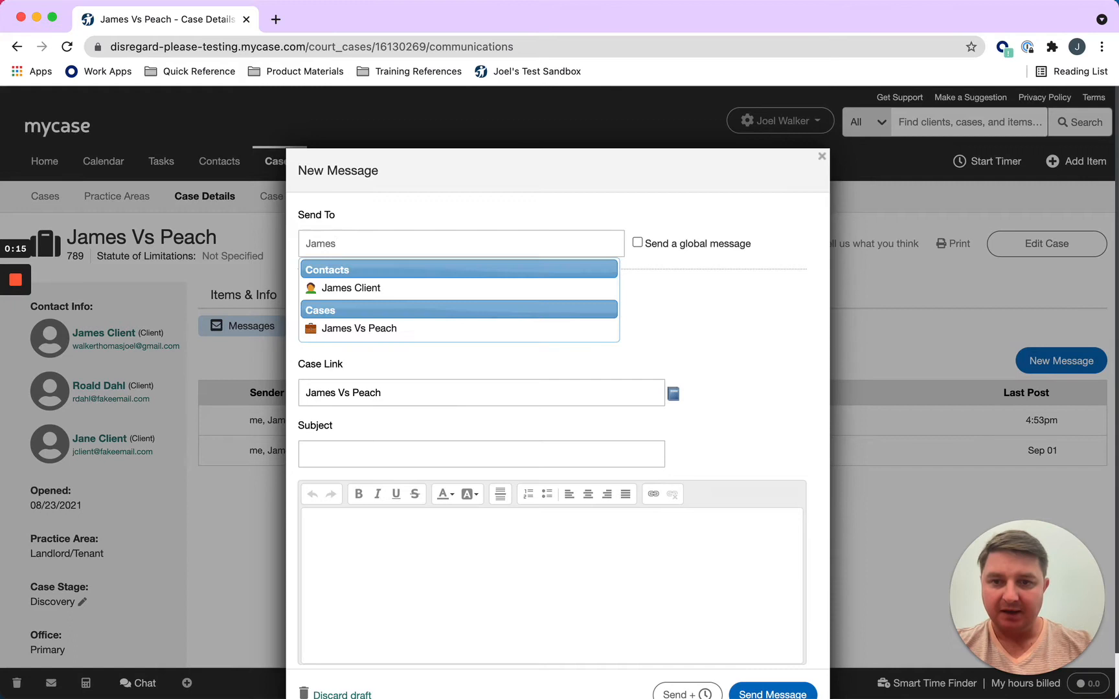
pyautogui.click(350, 287)
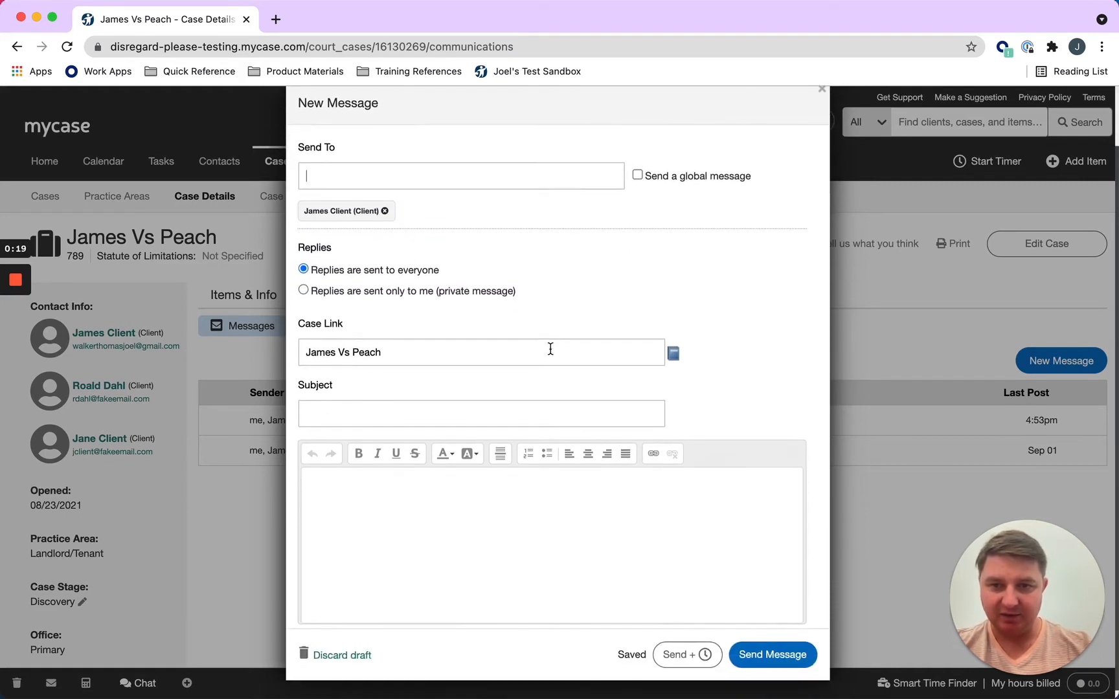
pyautogui.click(481, 404)
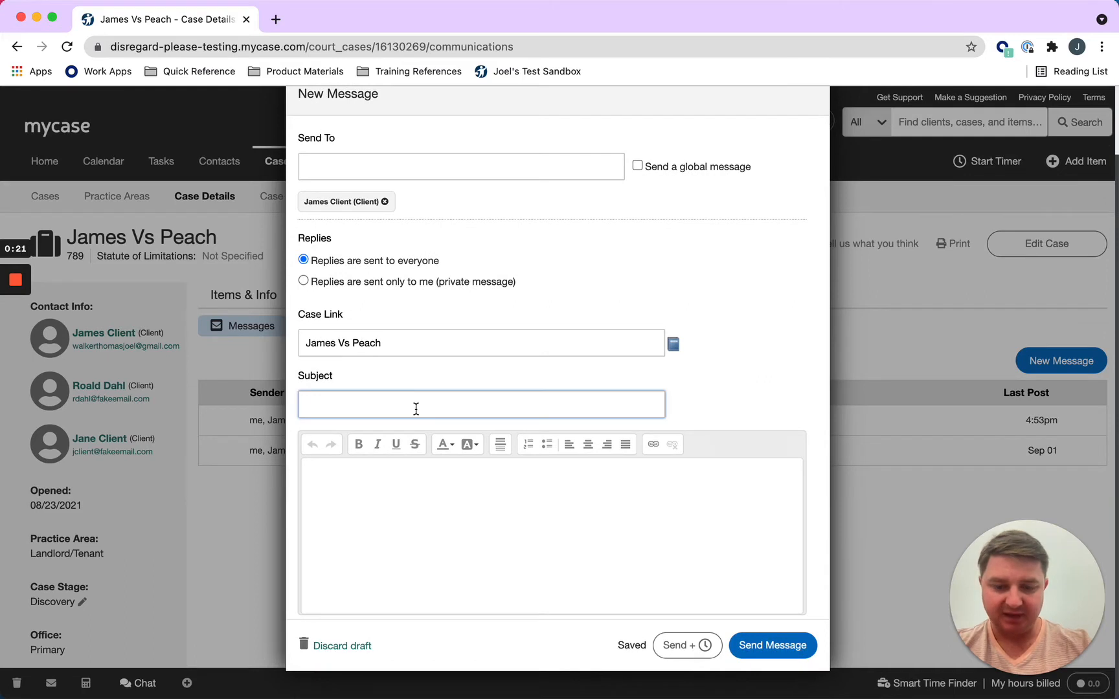
pyautogui.write('Tomorrow')
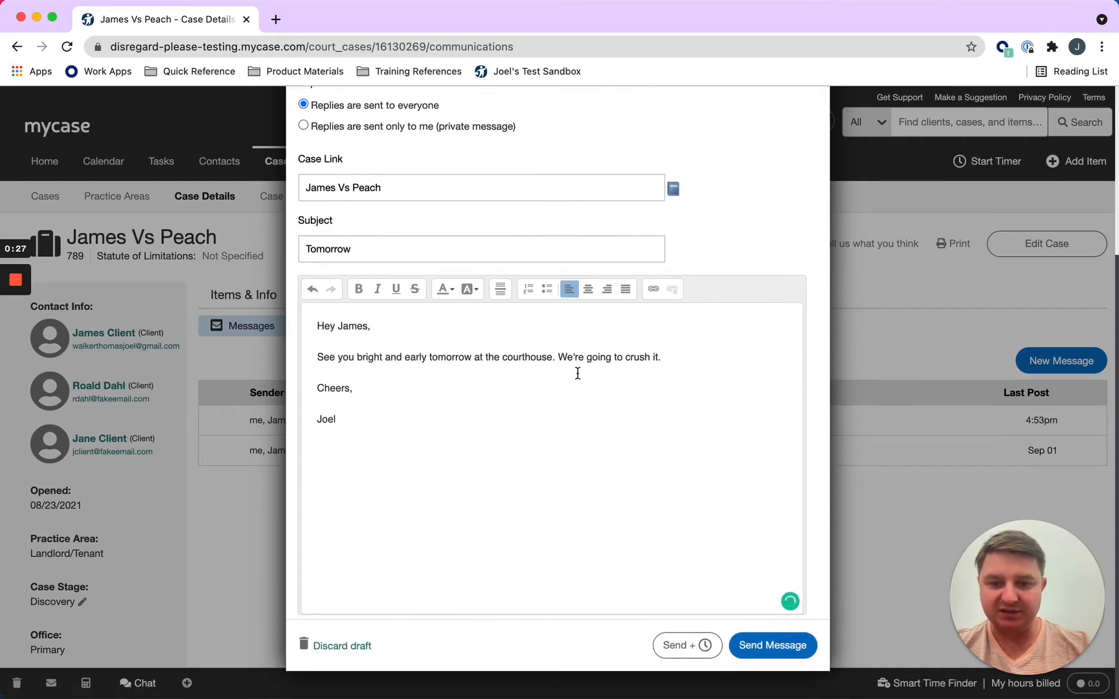
pyautogui.click(772, 645)
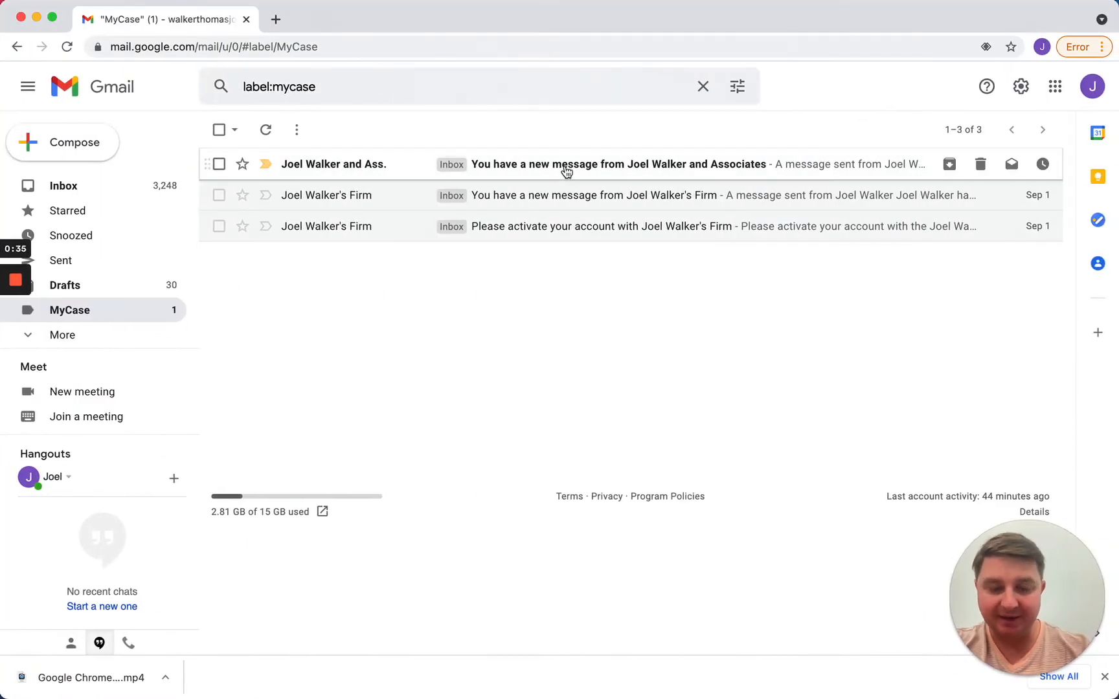
# Open the 'Tomorrow' notification email, follow Read Message, and enter the client portal credentials
pyautogui.click(617, 164)
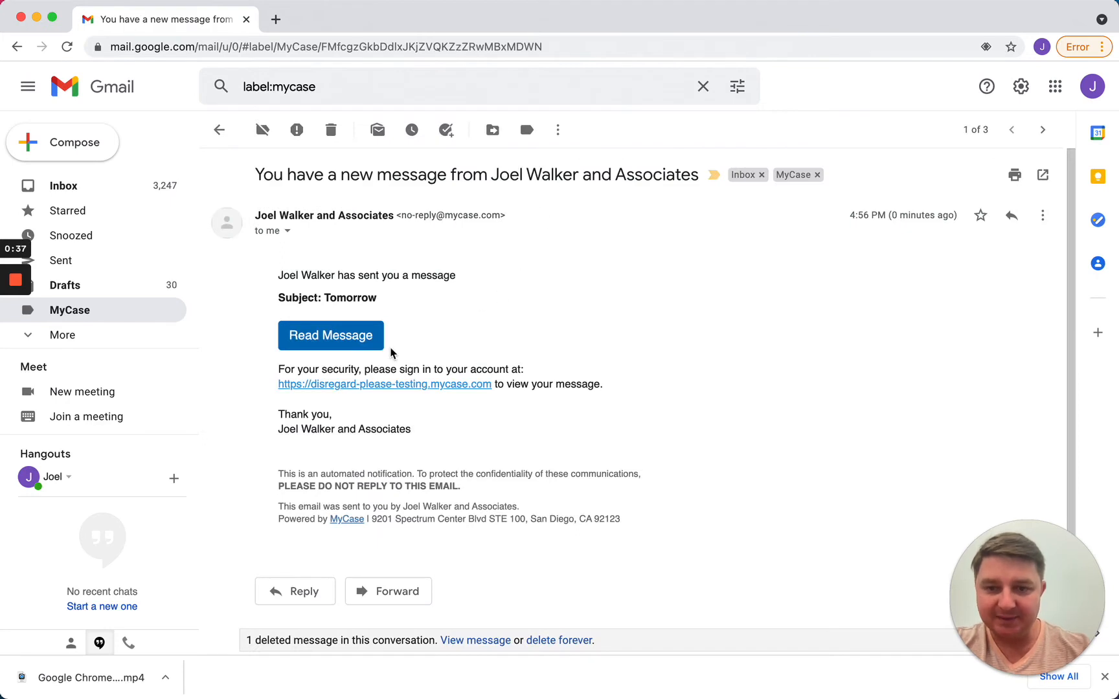
pyautogui.moveTo(331, 335)
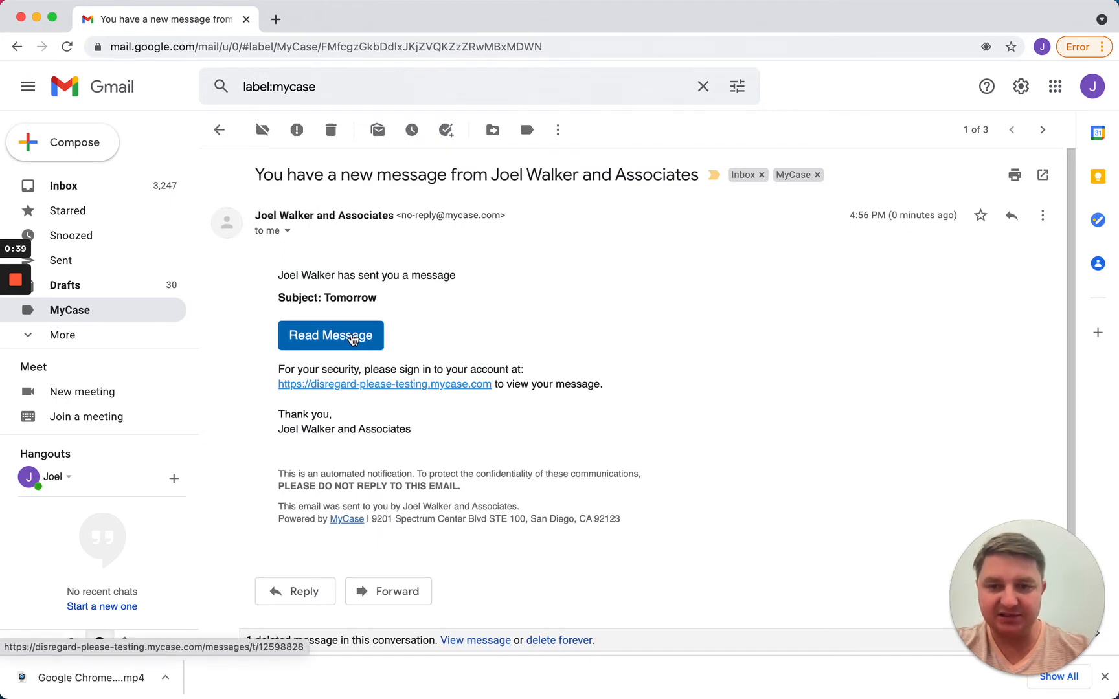
pyautogui.click(330, 336)
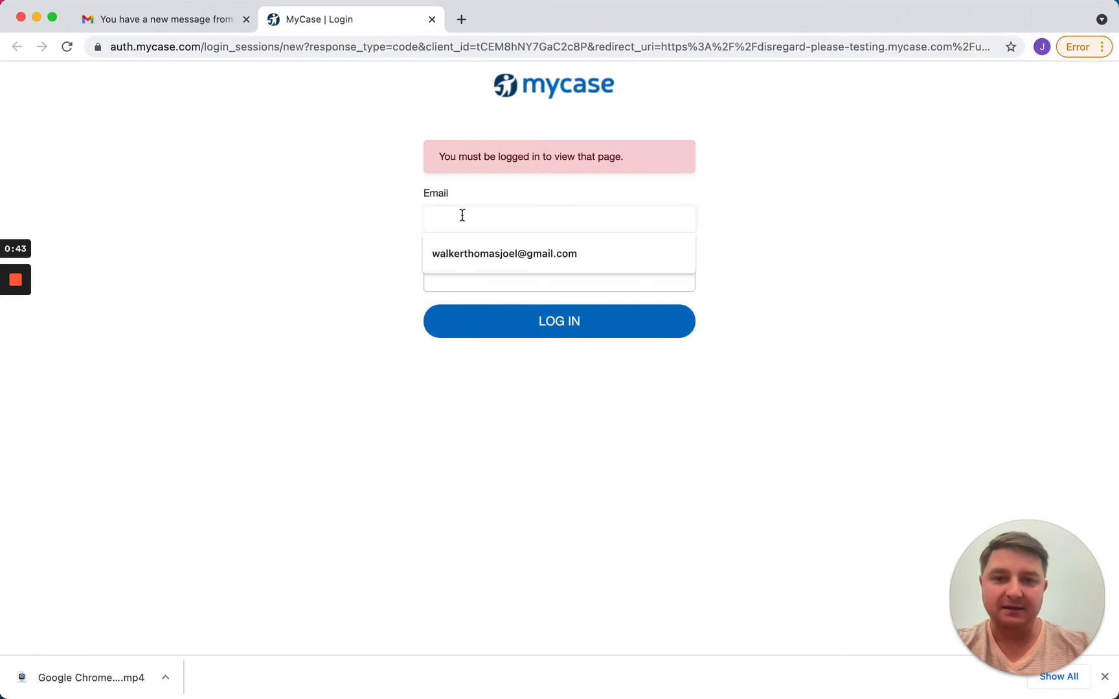
pyautogui.write('password')
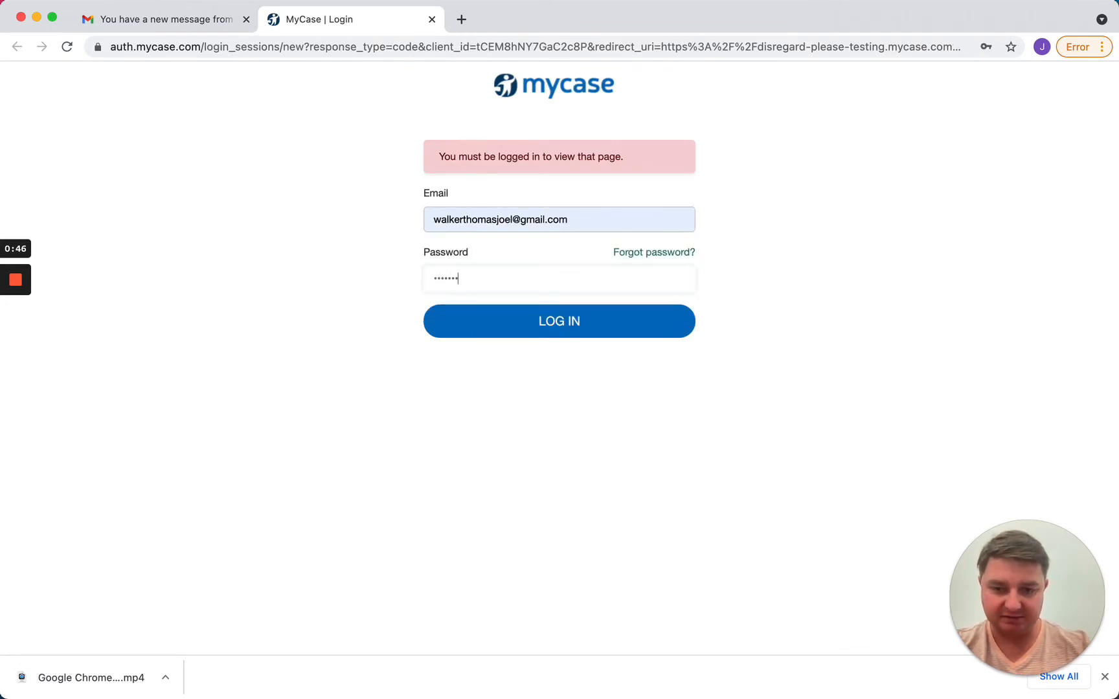
# Log in to the client portal and post the reply 'Sounds great, see you then!'
pyautogui.click(559, 321)
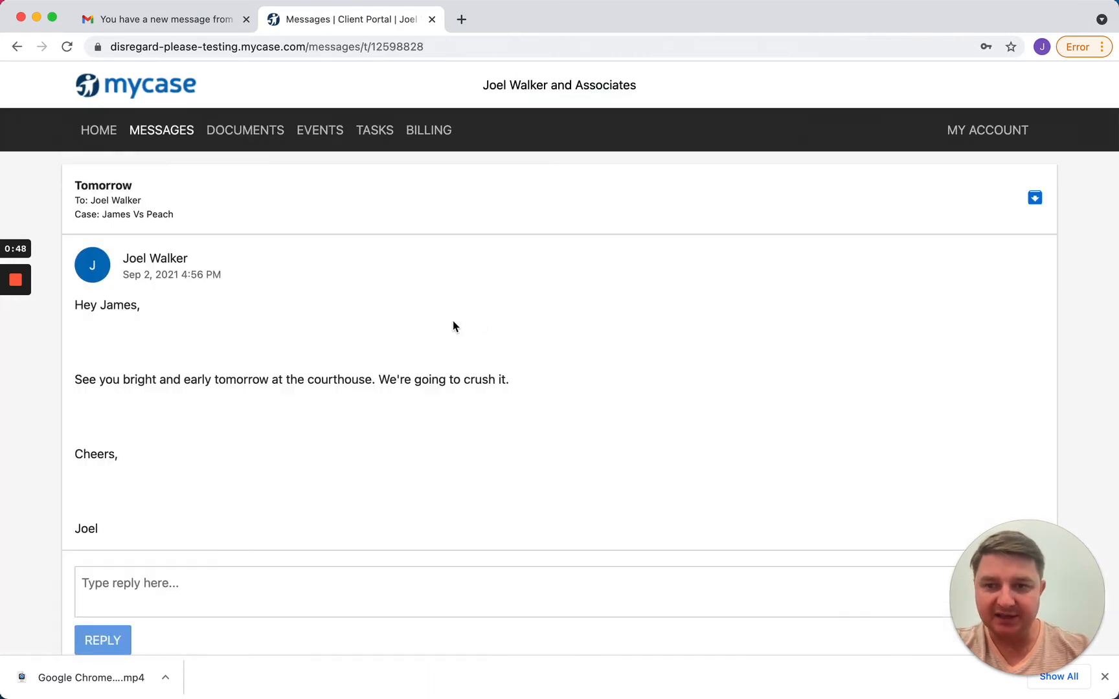
pyautogui.moveTo(162, 591)
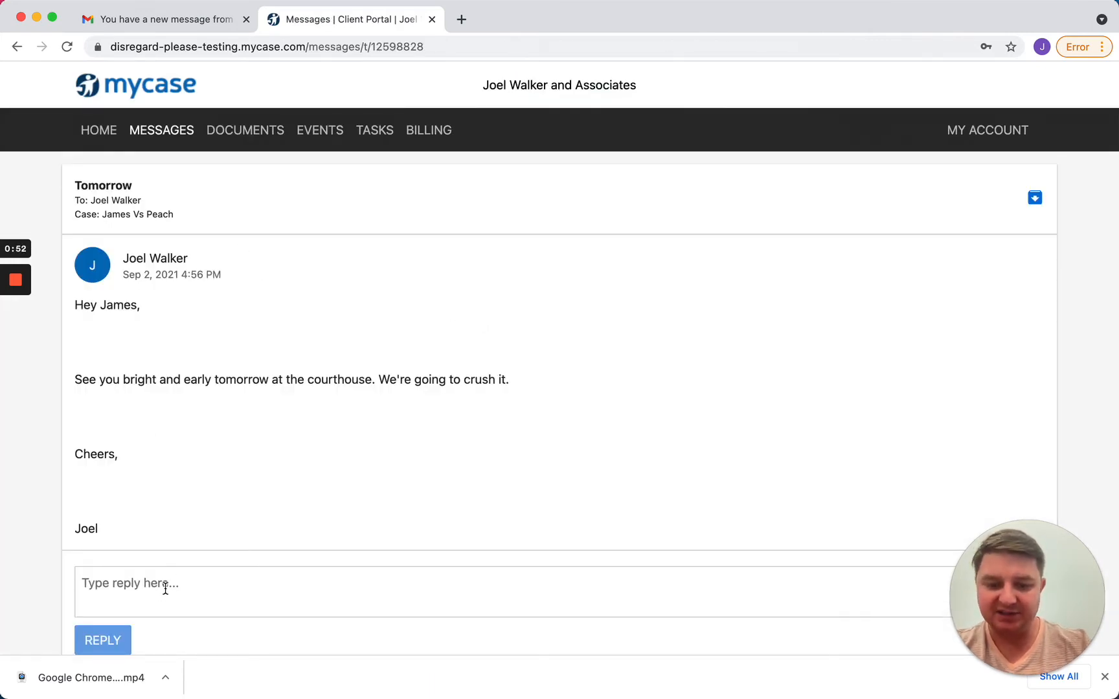
pyautogui.write('Sounds great, see you then')
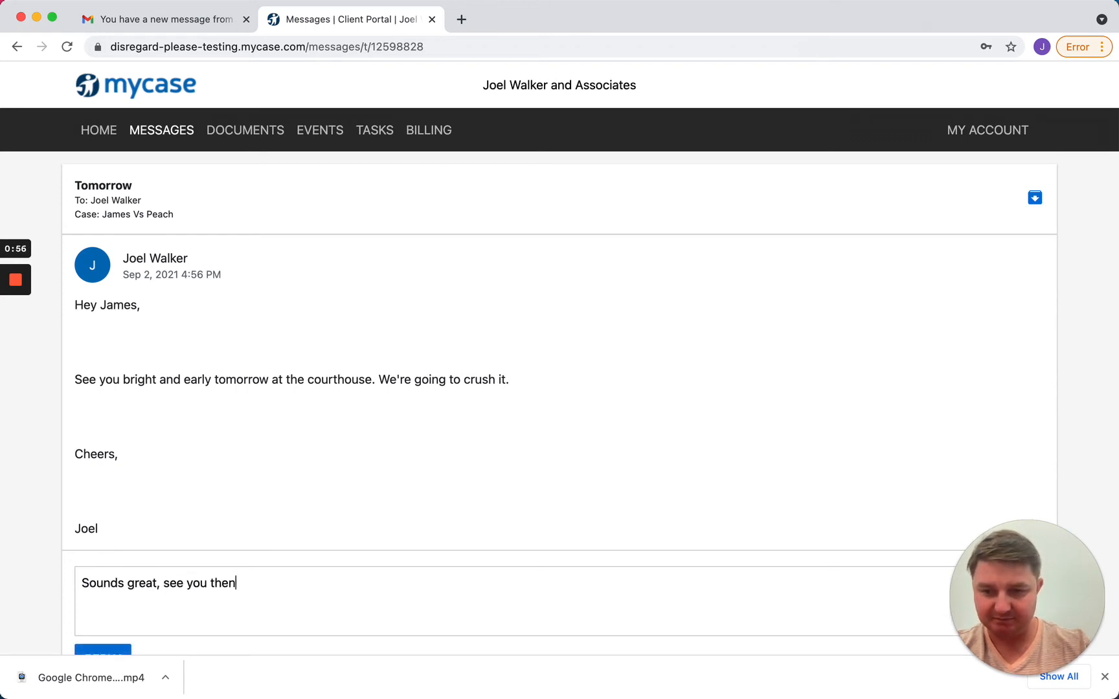
pyautogui.click(102, 650)
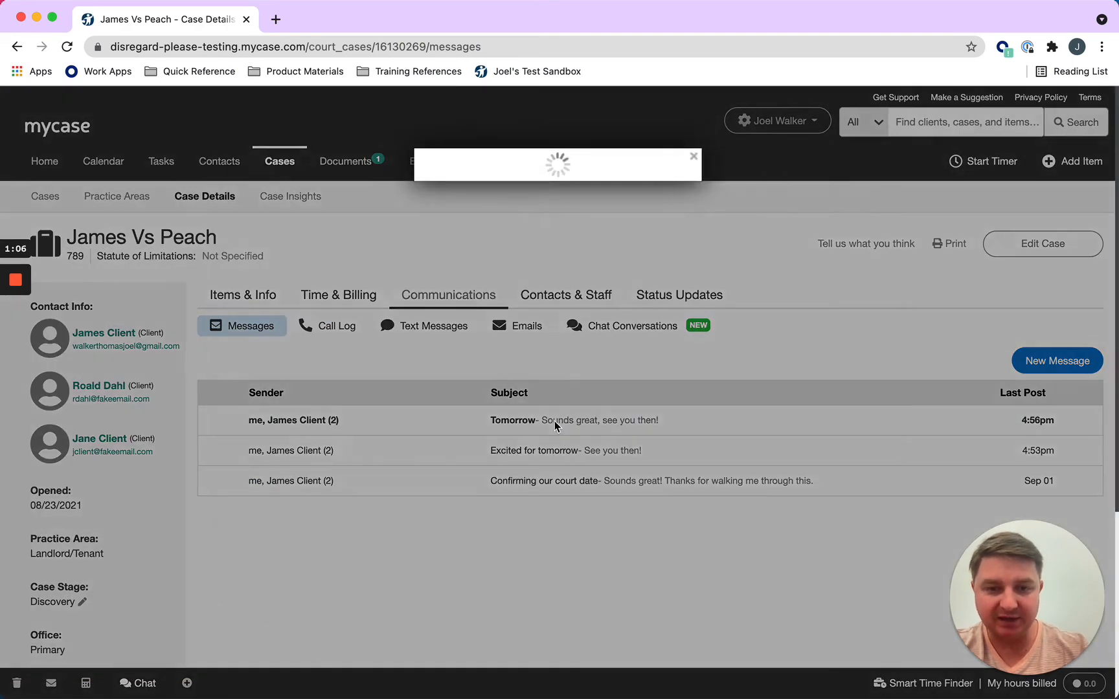
# View James Client's reply in the 'Tomorrow' thread, then close the conversation
pyautogui.click(513, 420)
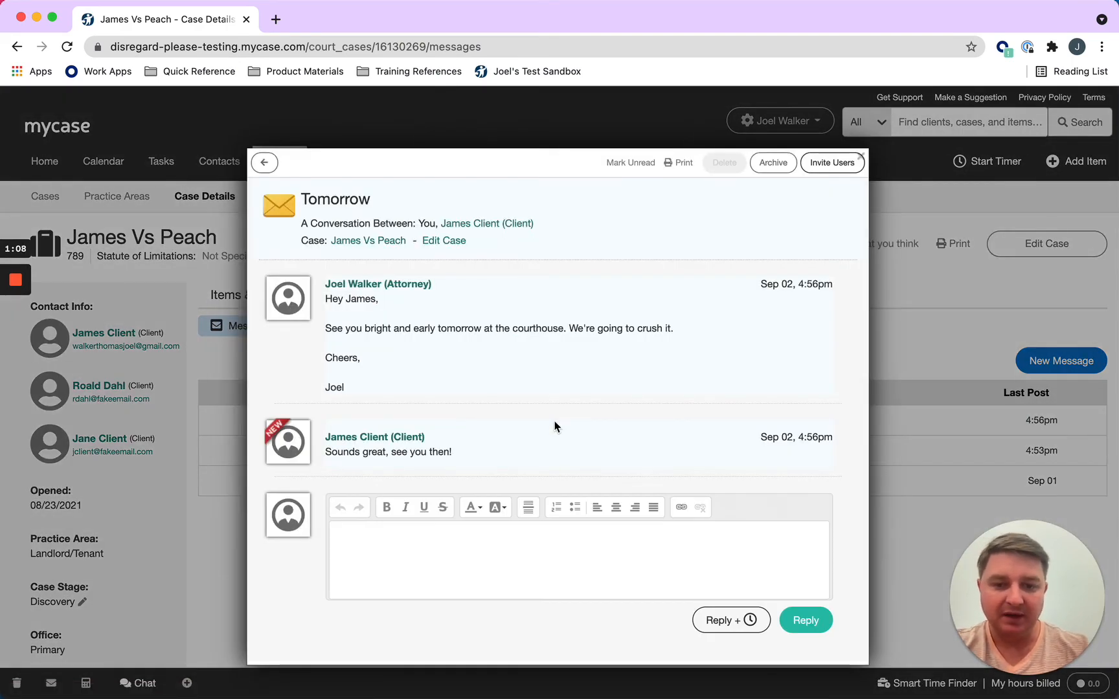
pyautogui.moveTo(737, 371)
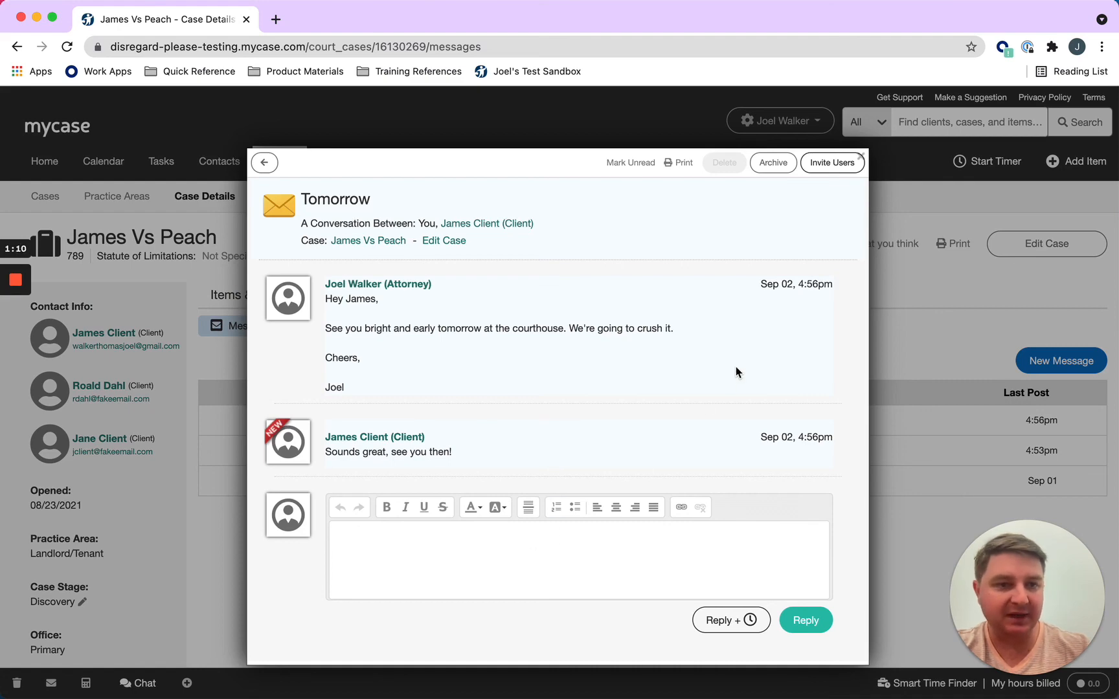
pyautogui.click(265, 162)
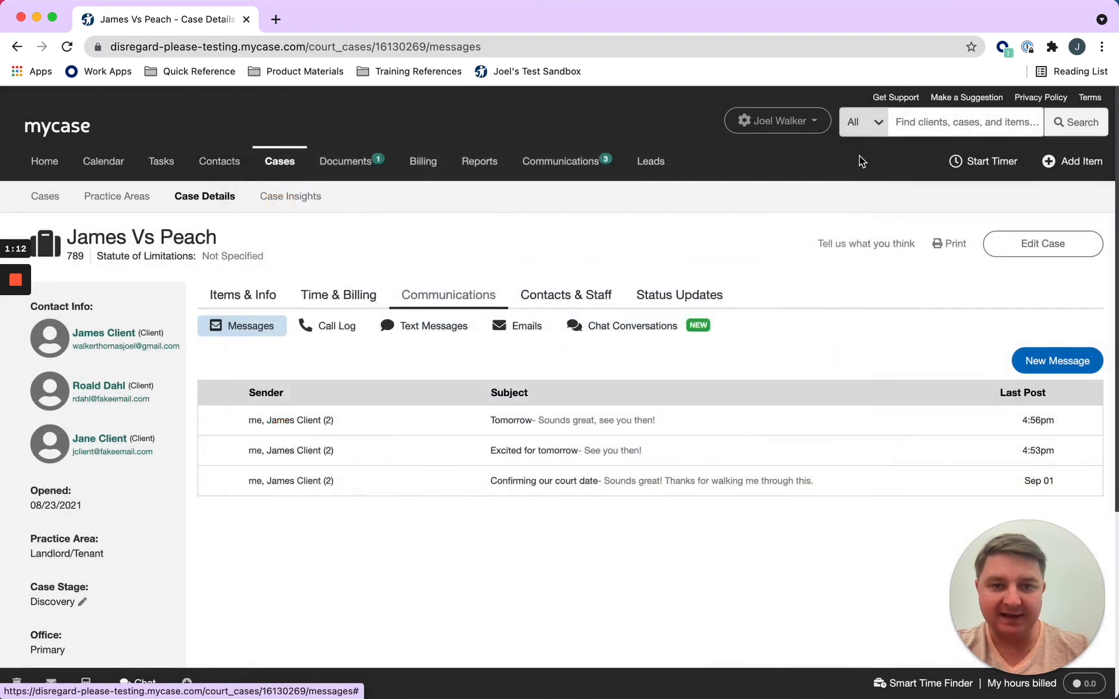